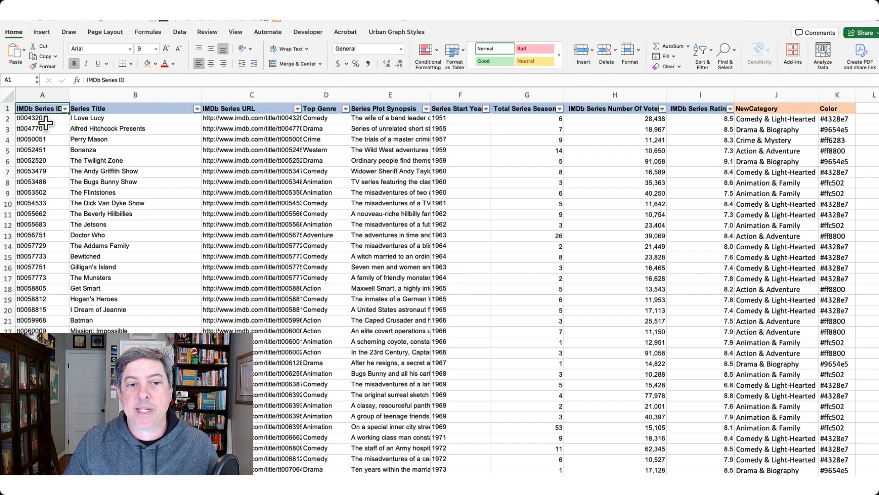
- Review the source columns: Series Title, URL, Top Genre, Start Year, Number of Votes and Rating
drag(134, 94, 252, 94)
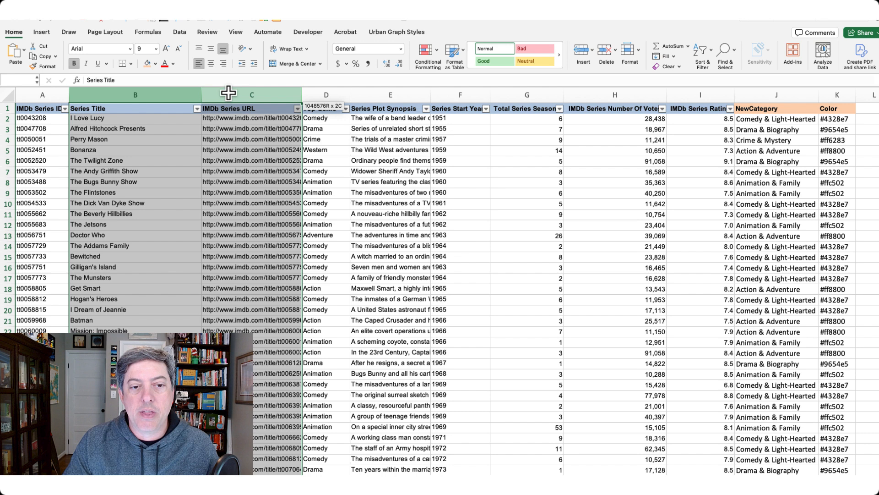
click(326, 108)
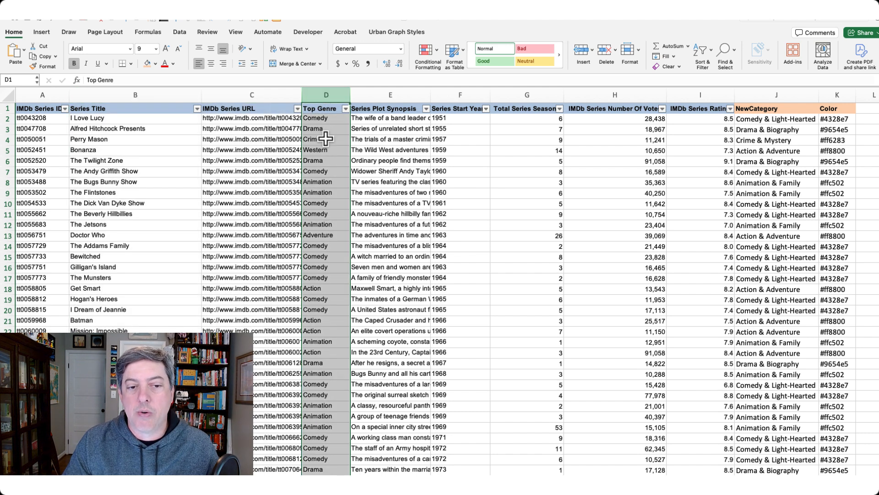
mouse_move(322, 203)
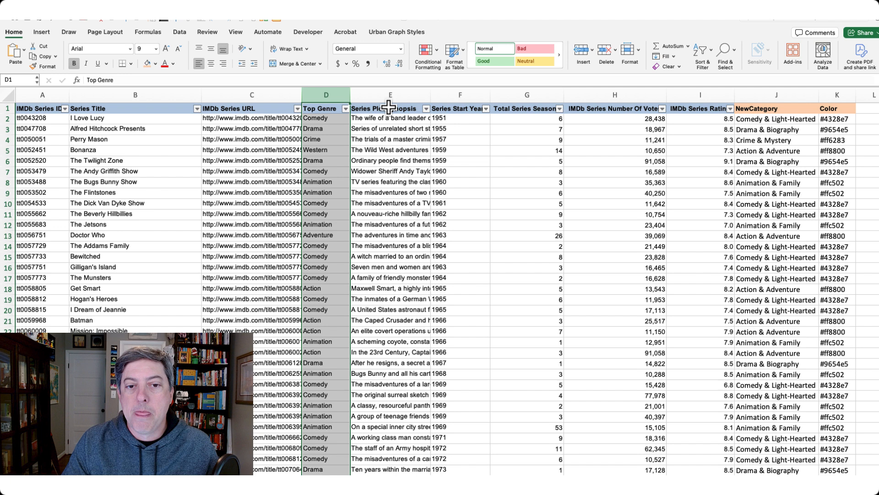
click(460, 95)
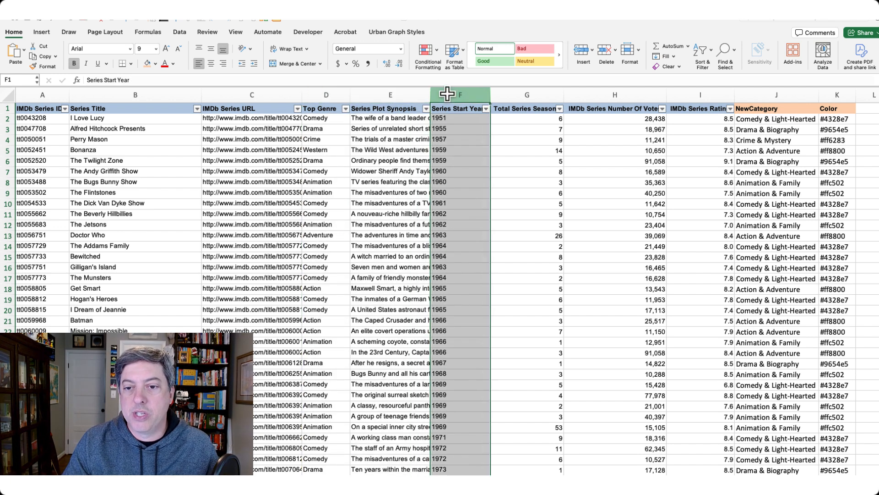
click(526, 95)
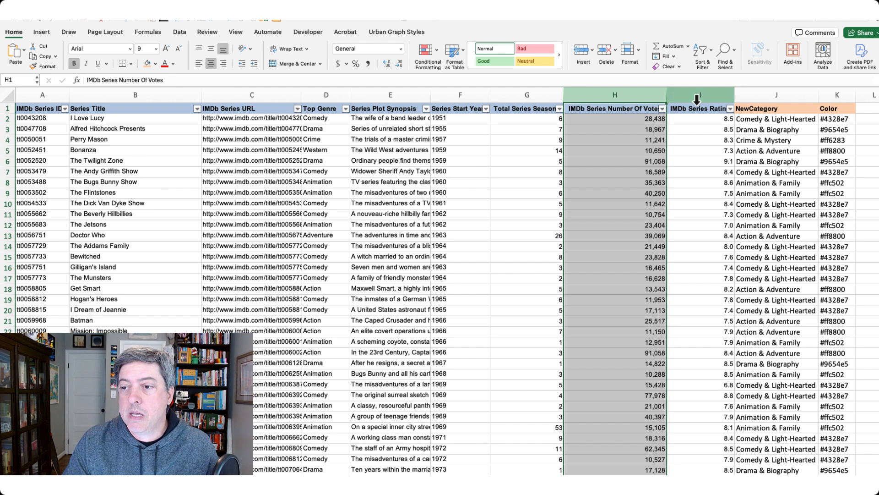
click(698, 95)
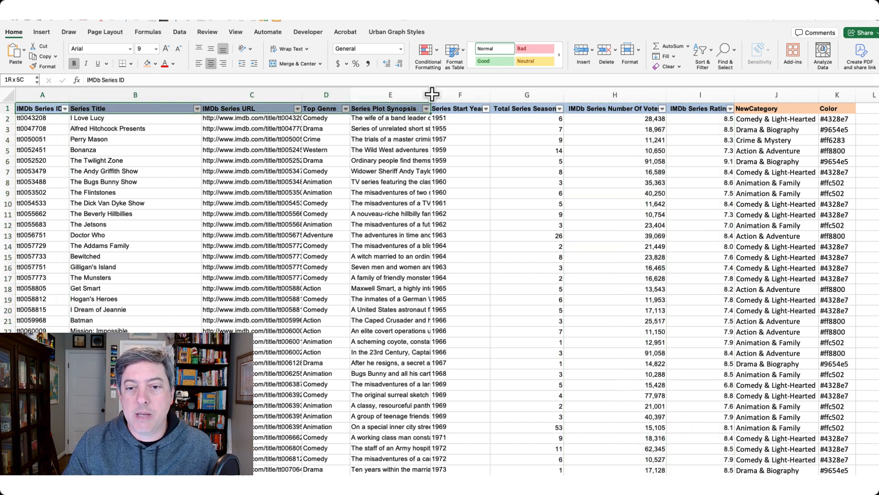
click(42, 108)
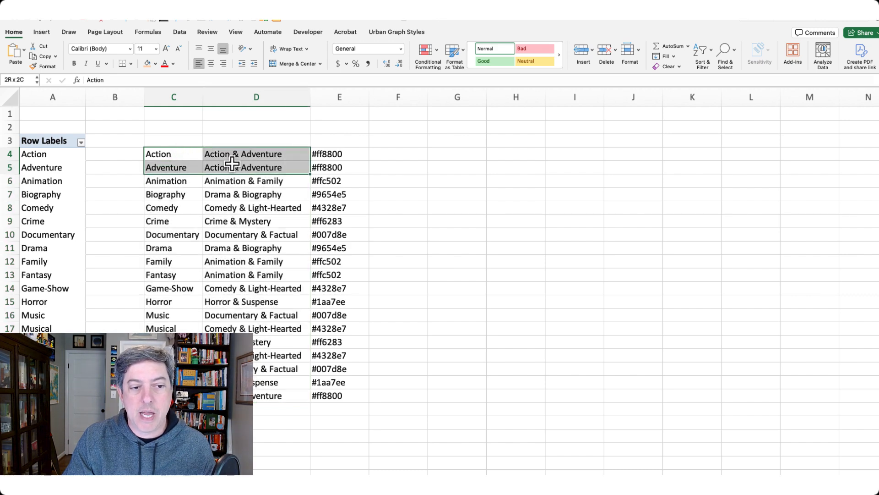
- Check the genre mapping rows (Action & Adventure, Animation, Family) and the NewCategory lookup formula in J2
click(174, 154)
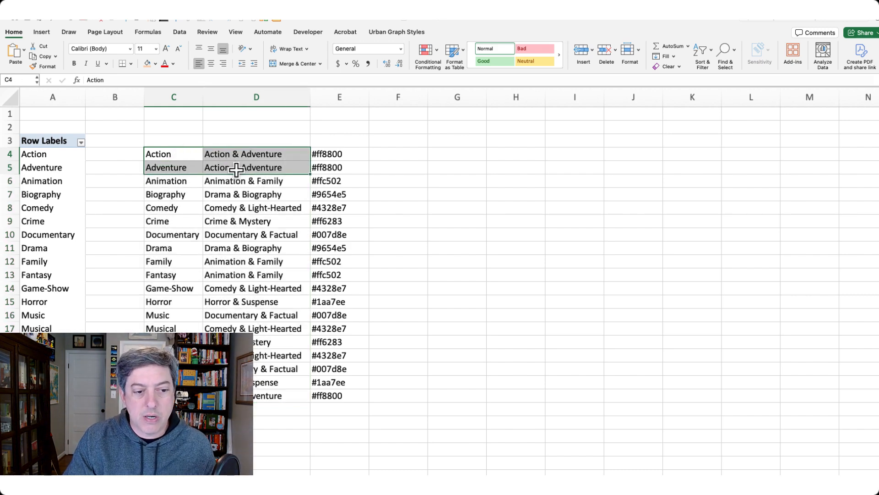
click(173, 180)
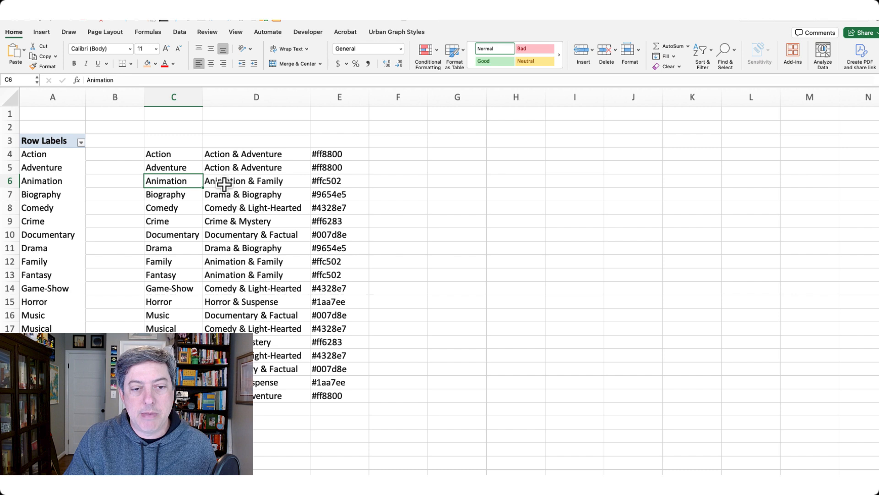
click(173, 261)
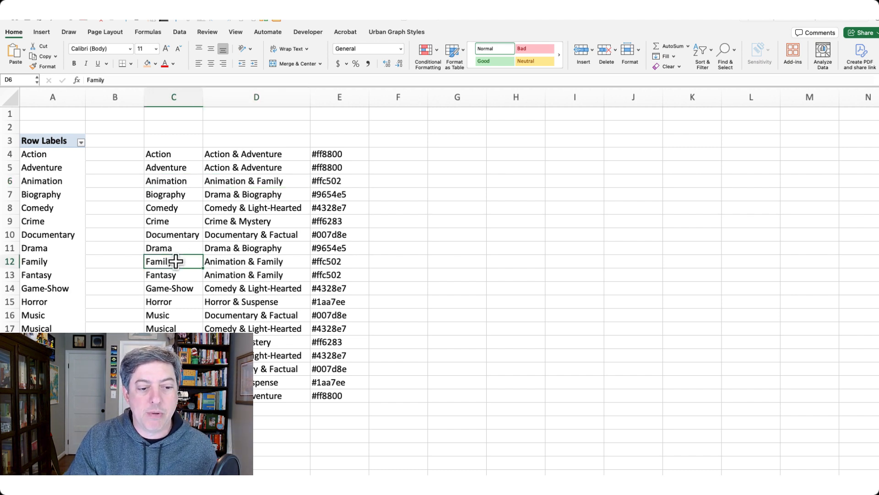
click(174, 274)
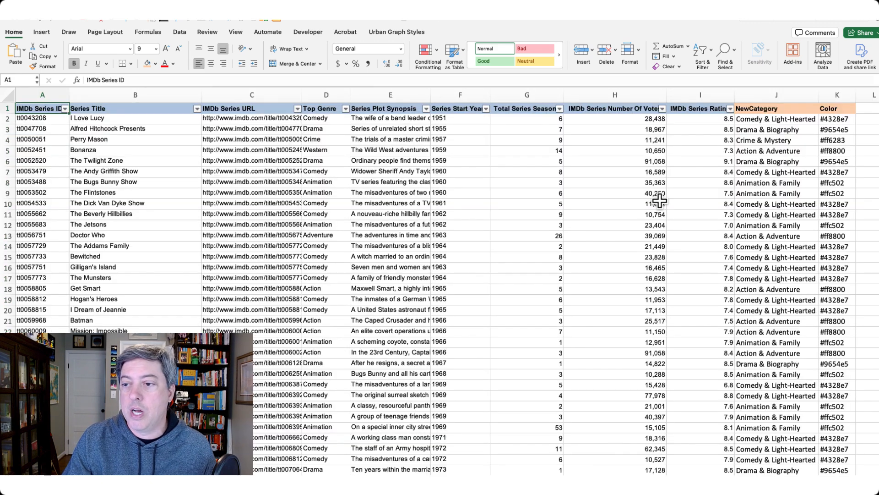
click(775, 118)
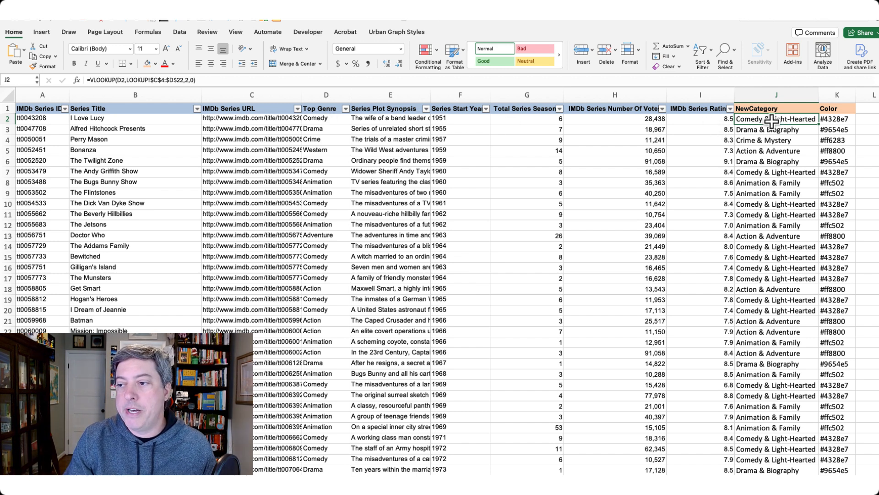
mouse_move(694, 177)
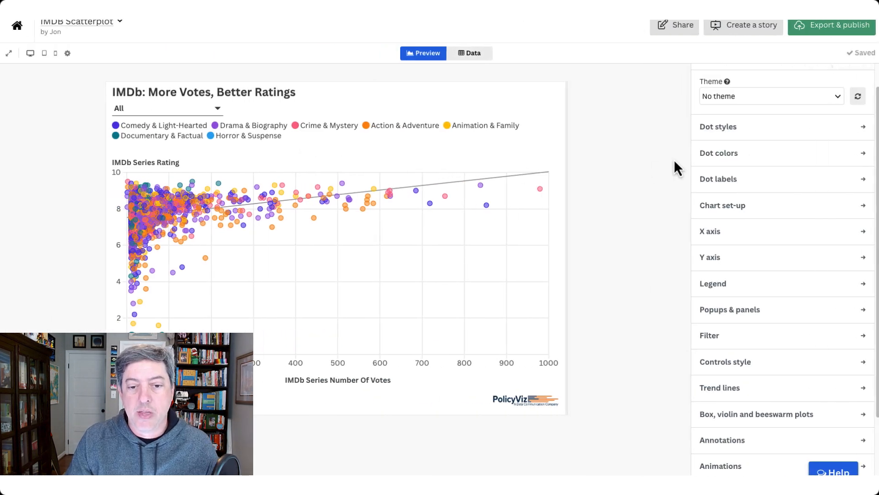
mouse_move(235, 126)
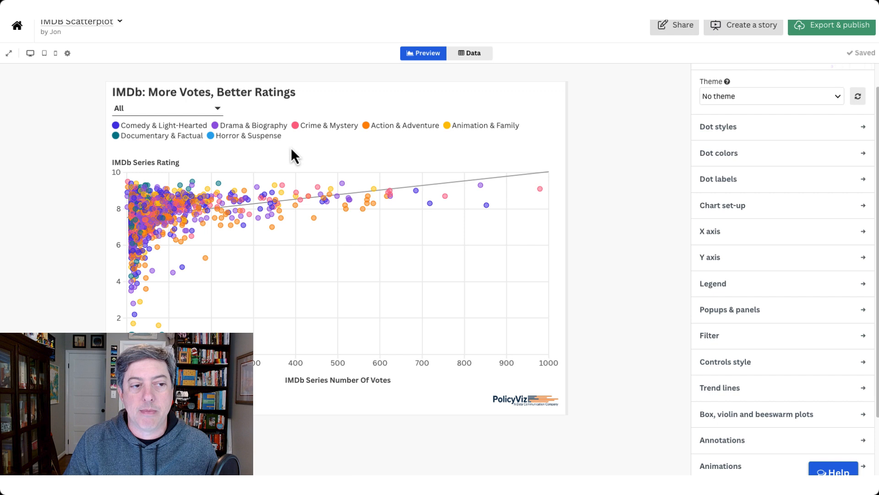
- Try the genre filter on Comedy & Light-Hearted and All, then leave it on Action & Adventure
click(167, 108)
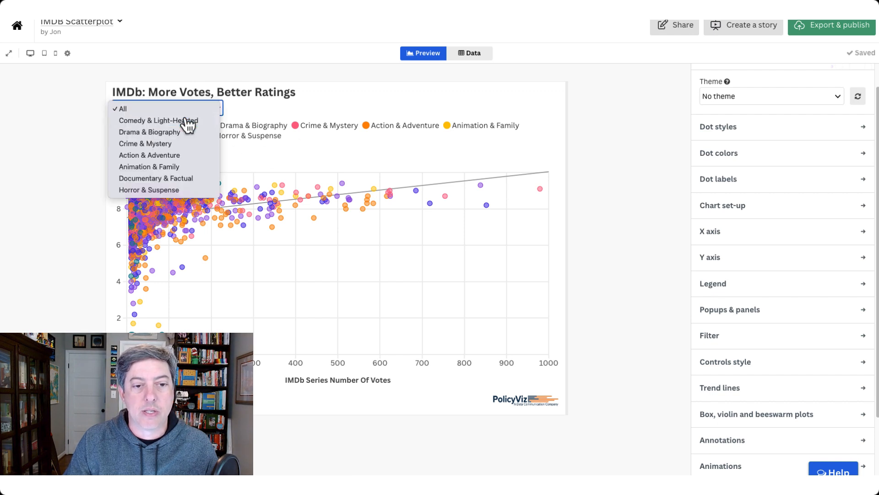
click(158, 119)
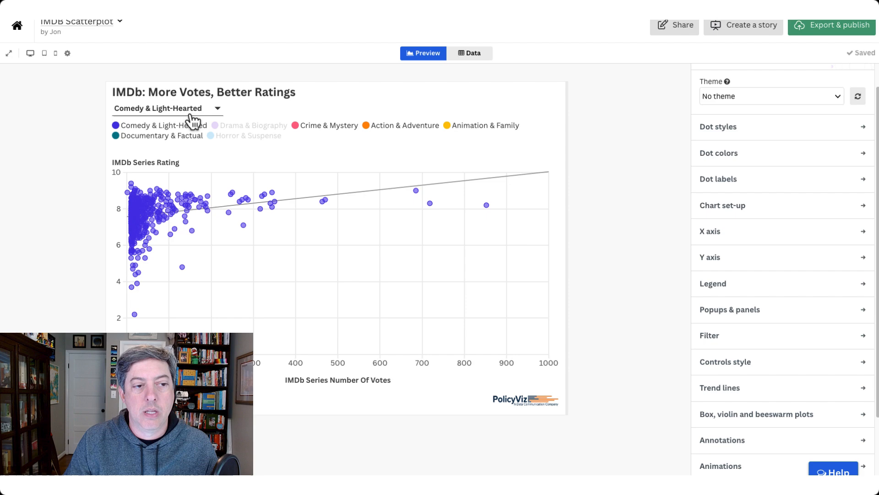
click(166, 108)
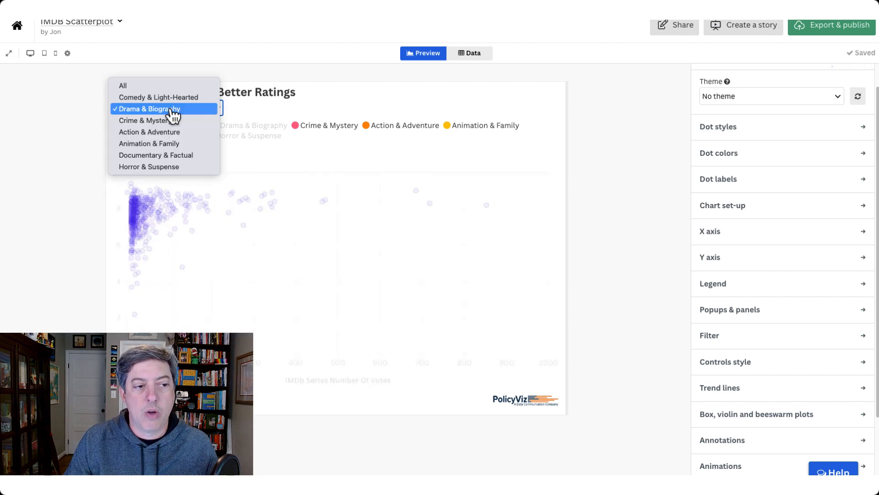
click(121, 85)
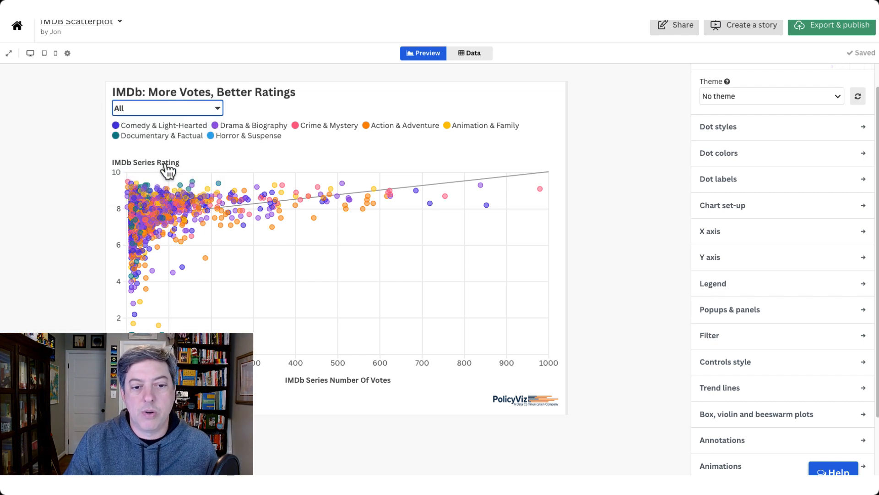
click(166, 108)
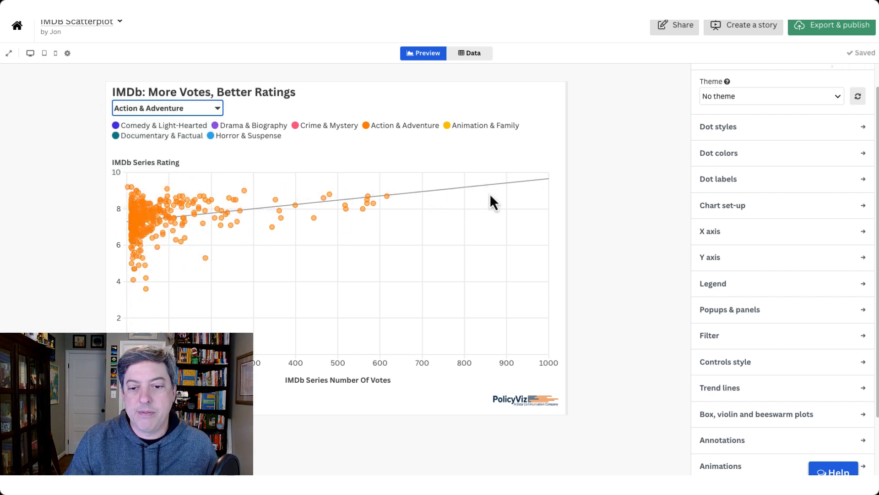
mouse_move(484, 193)
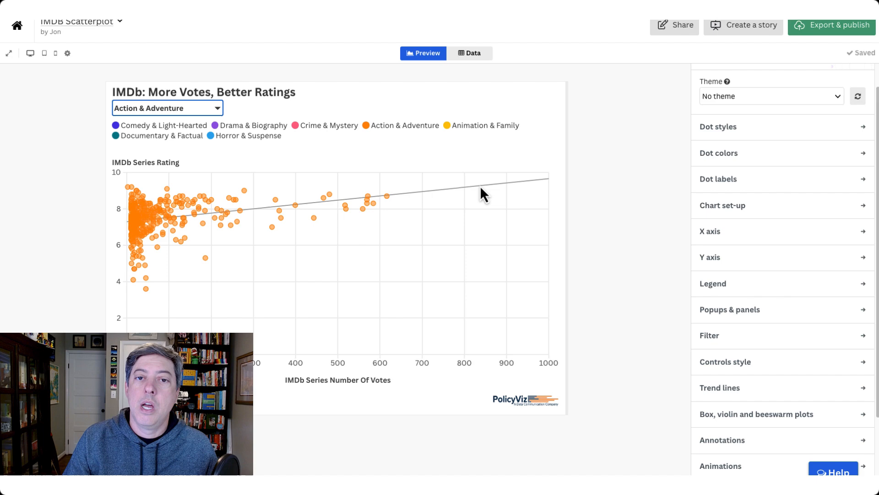
click(472, 53)
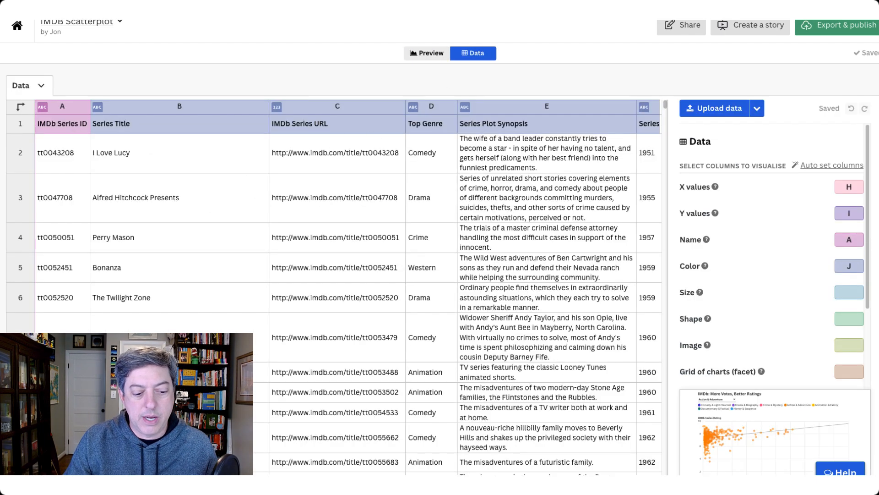
- Bind X to votes (H), Y to rating (I), Name to A, Colour and Filter to NewCategory (J), popups to A–K
scroll(right, 3)
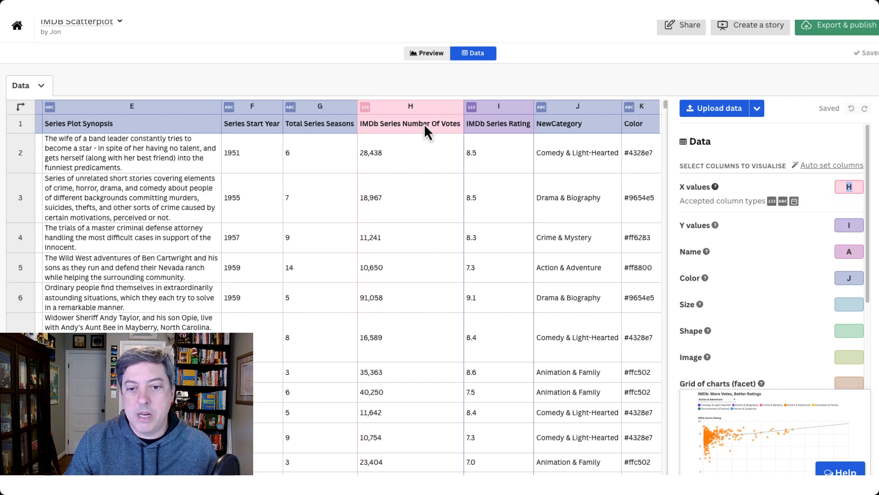
mouse_move(493, 133)
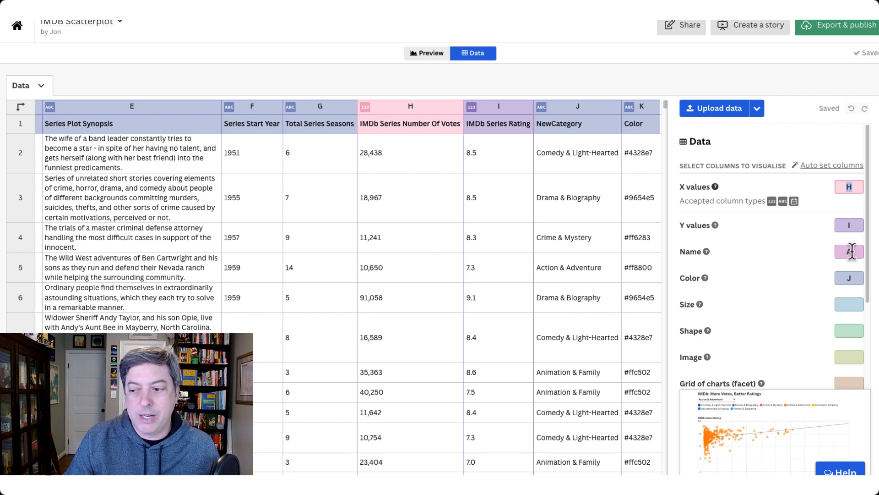
click(577, 124)
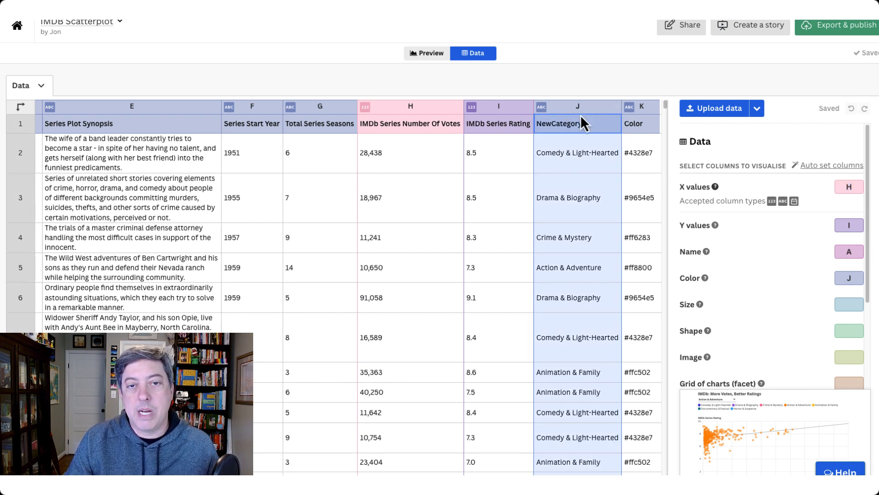
scroll(down, 3)
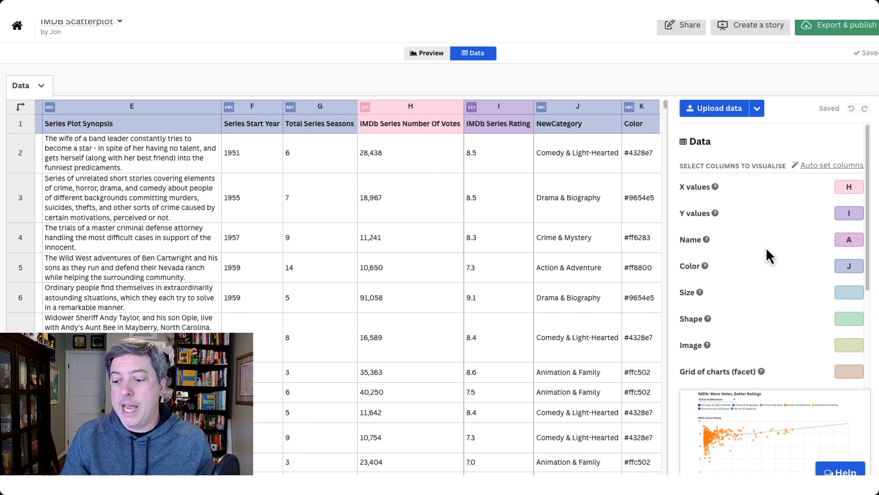
scroll(down, 3)
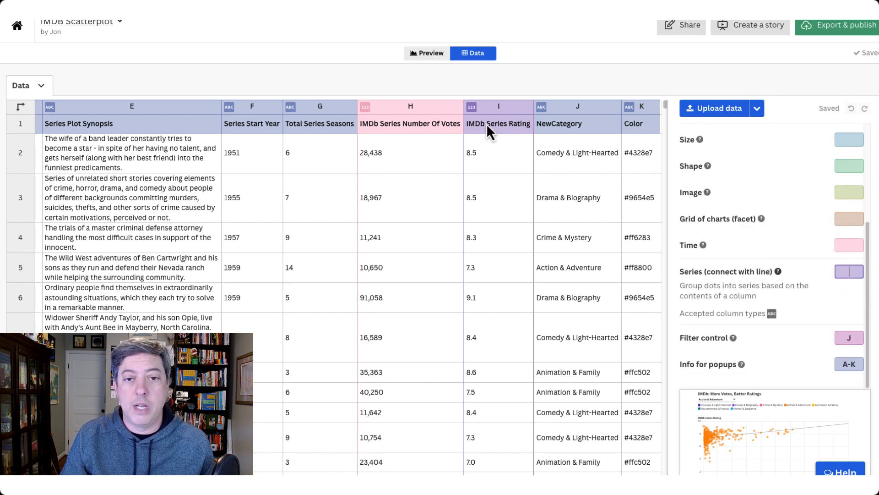
- Reset the preview filter to All genres and expand the Dot colors settings
click(426, 53)
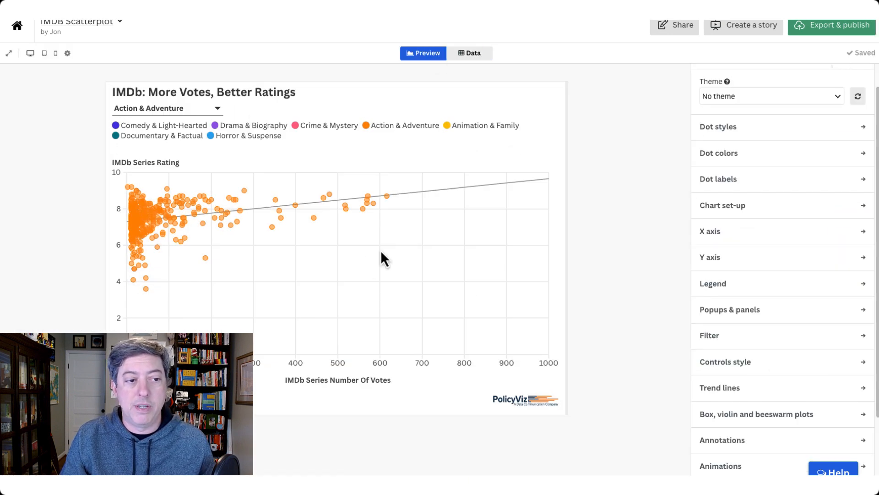
click(167, 108)
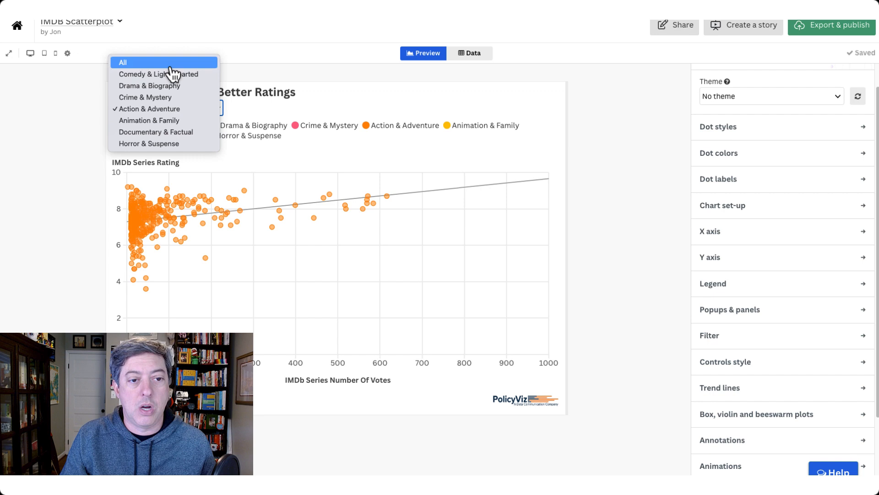
click(122, 63)
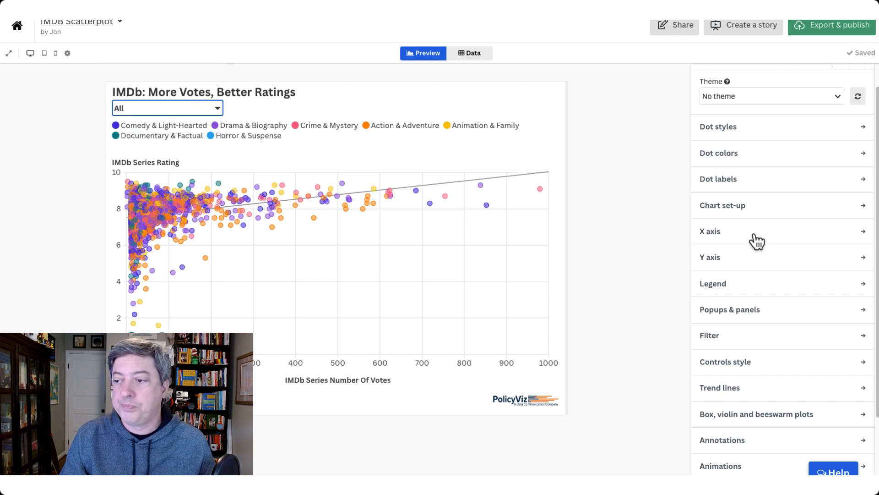
click(719, 153)
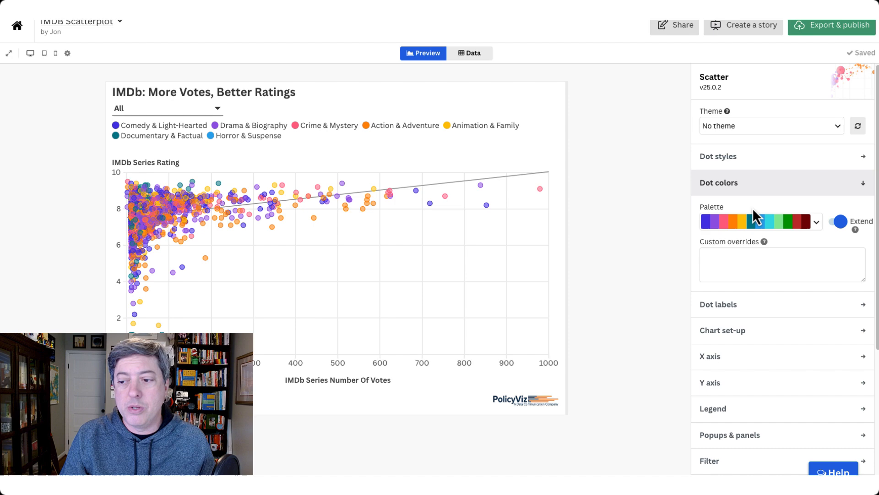
mouse_move(753, 186)
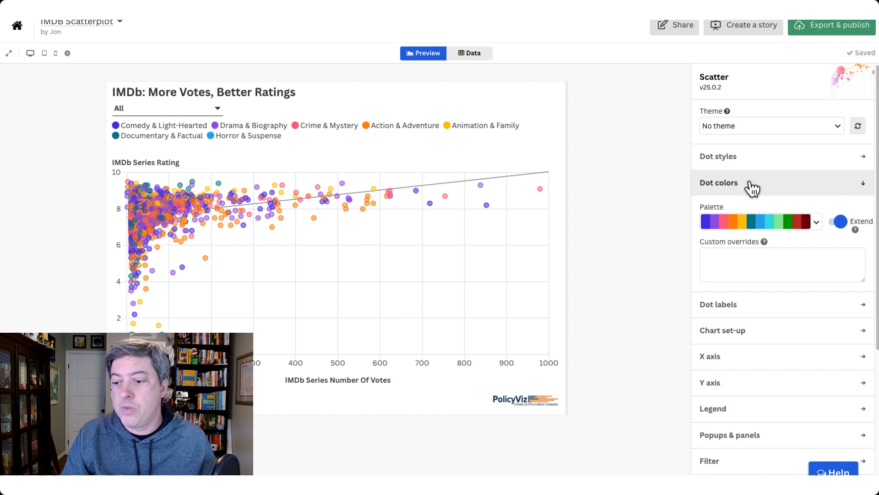
- In the X axis number styling, hide the thousands separator for values below 10,000
click(710, 355)
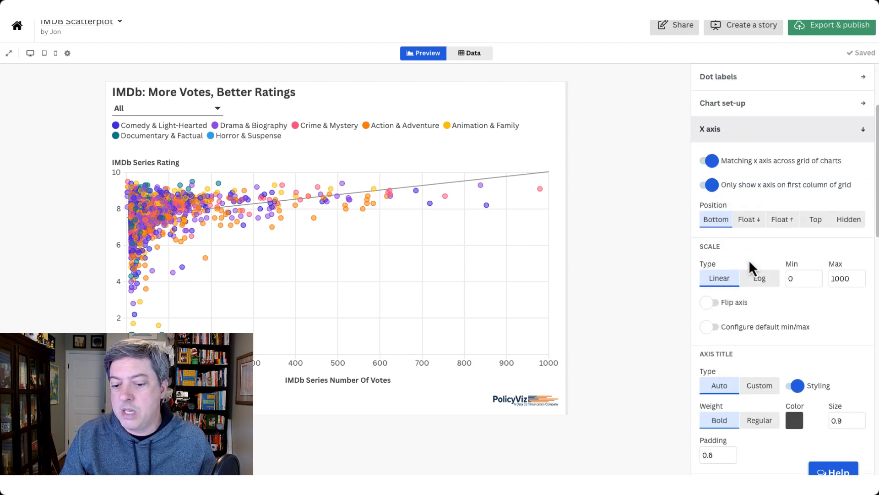
scroll(down, 3)
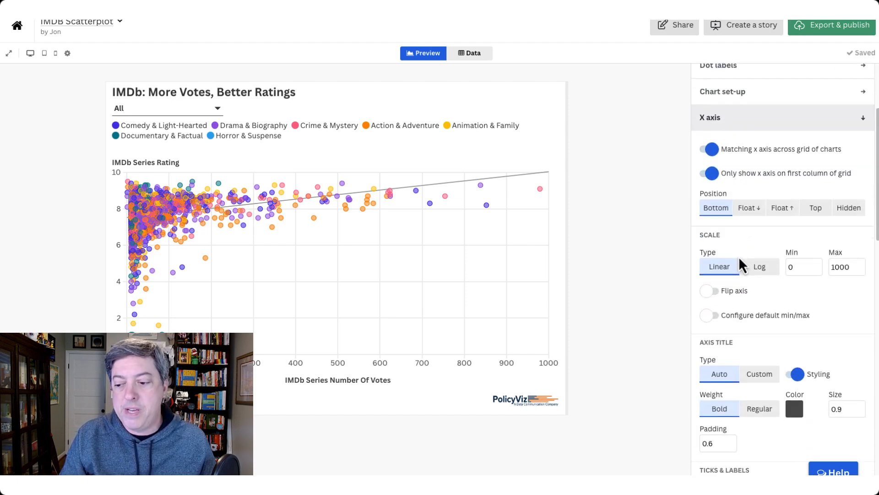
scroll(down, 3)
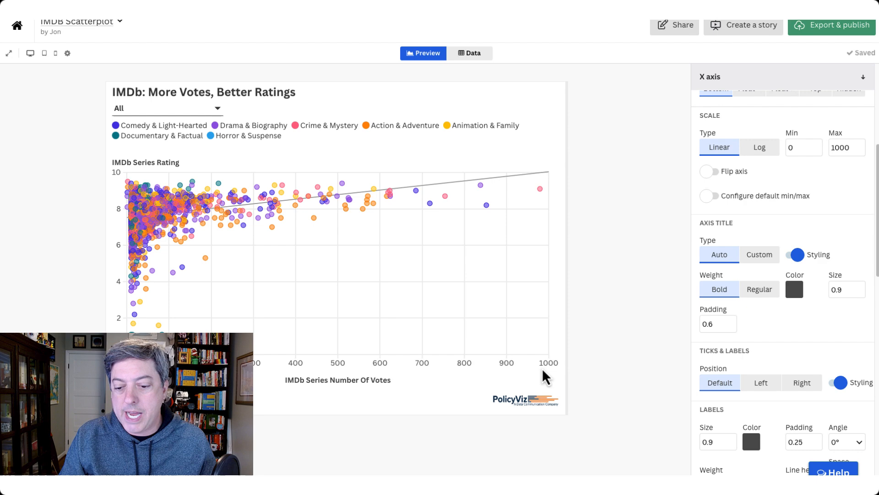
scroll(down, 3)
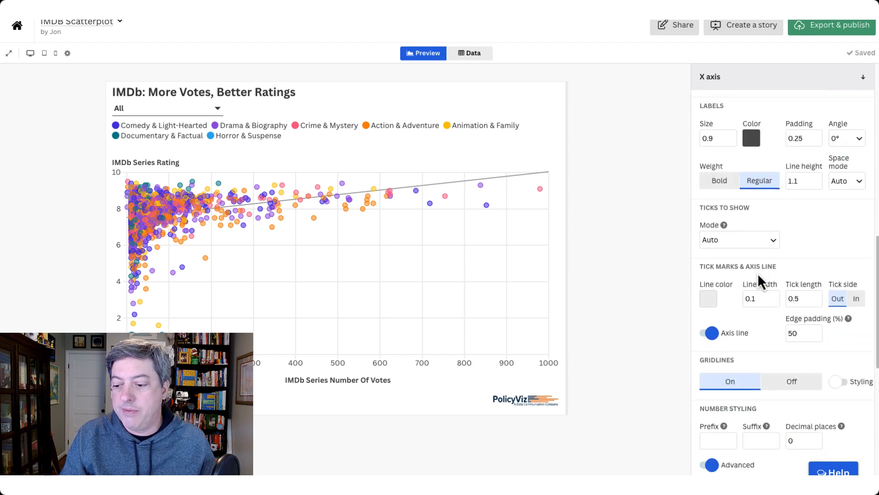
scroll(down, 3)
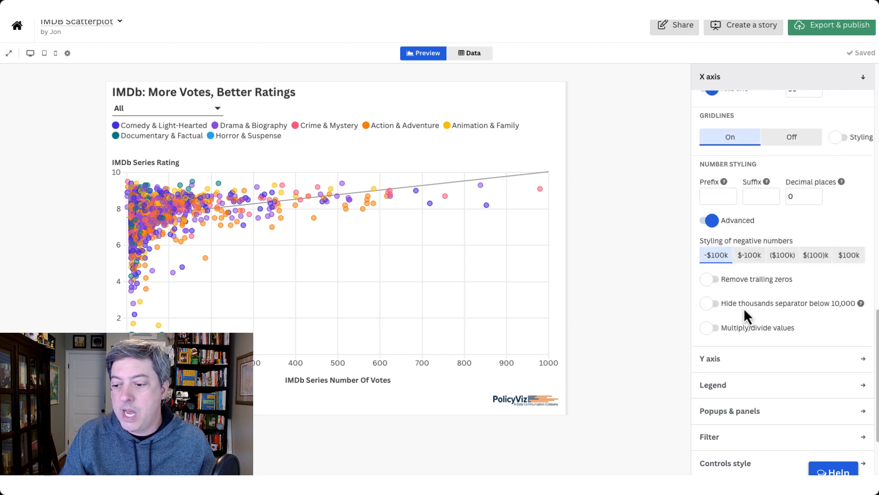
click(709, 303)
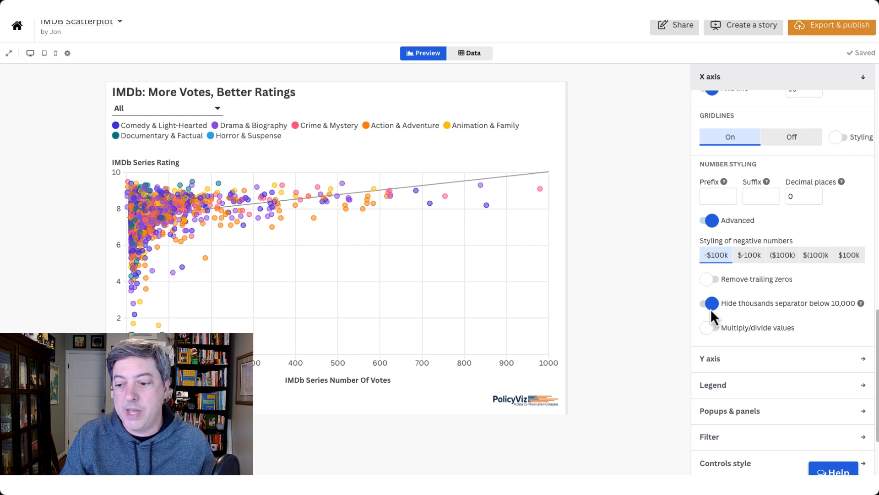
click(709, 303)
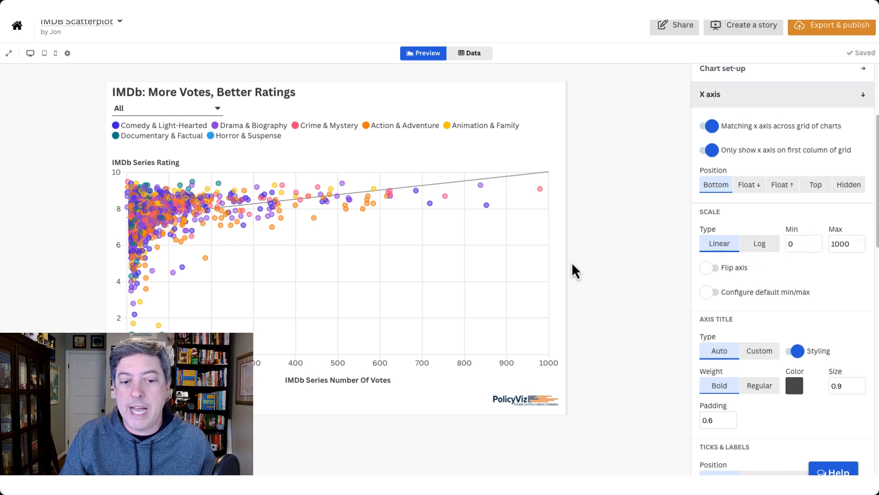
- Filter the preview to Comedy & Light-Hearted, then to Documentary & Factual, with the vote axis fixed at 0–1000
click(167, 108)
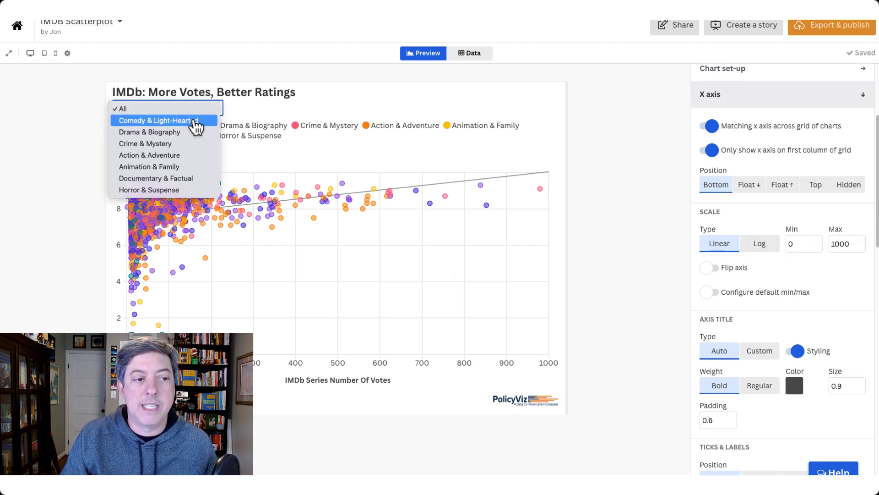
click(158, 120)
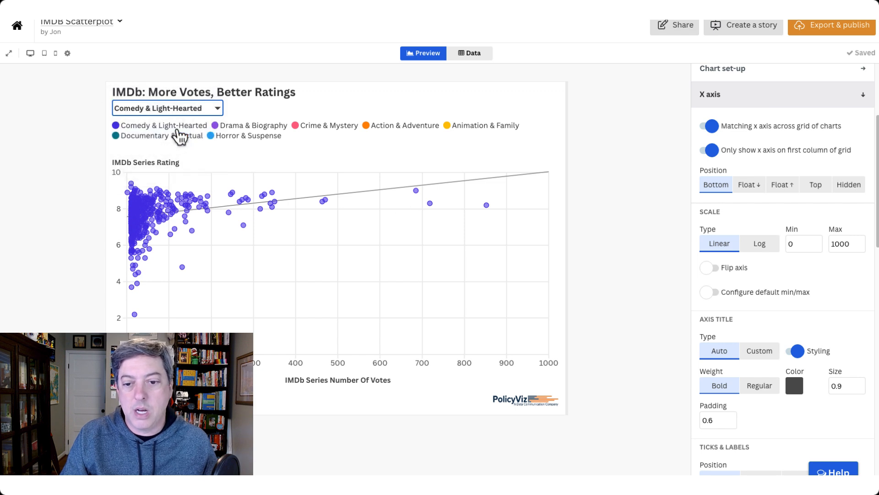
click(167, 108)
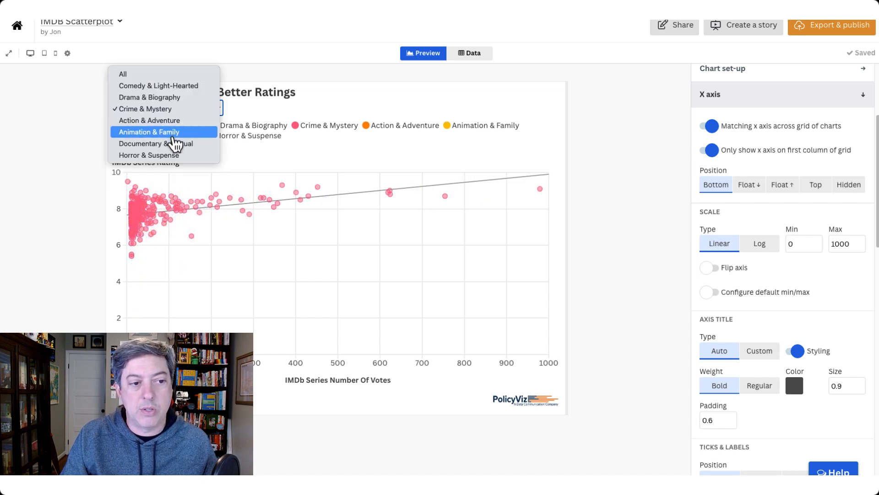
click(155, 144)
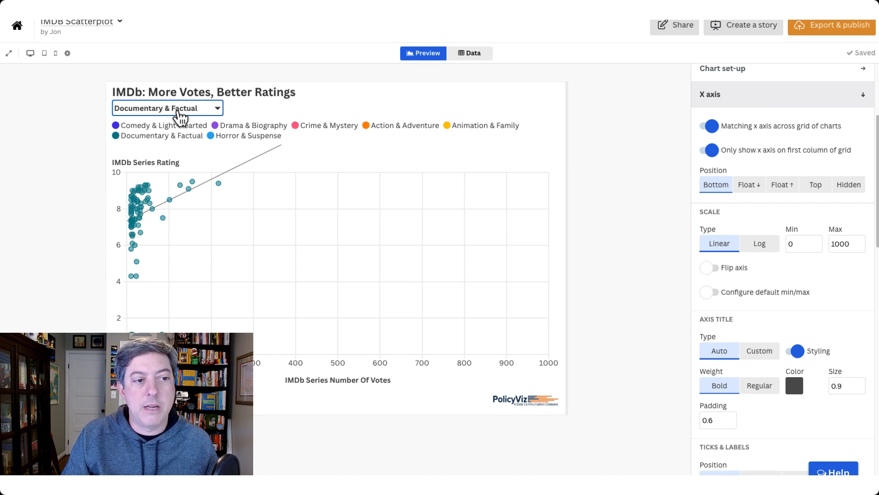
mouse_move(631, 247)
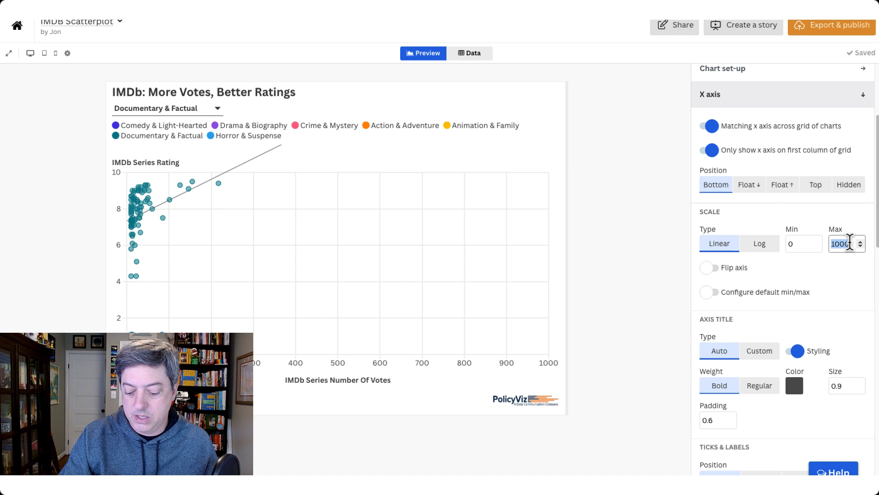
- Clear the vote-axis max, compare Animation & Family, re-enter 1000 as the max and show all genres again
key(Backspace)
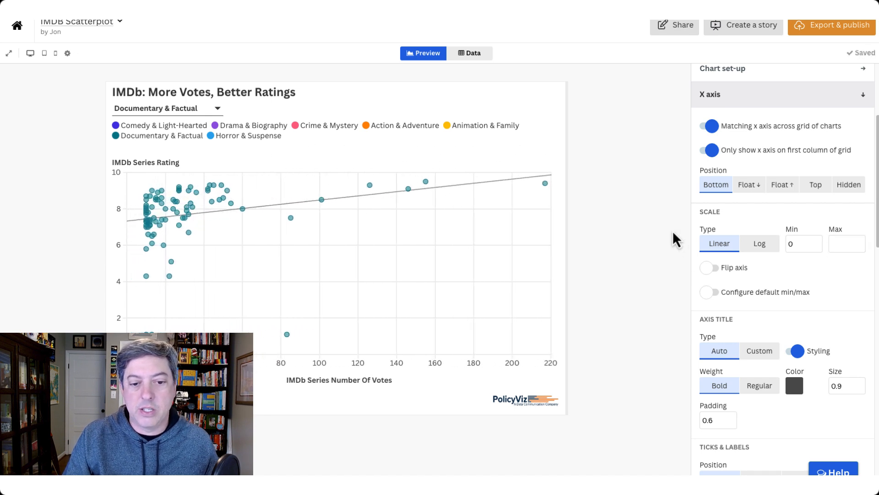
click(167, 109)
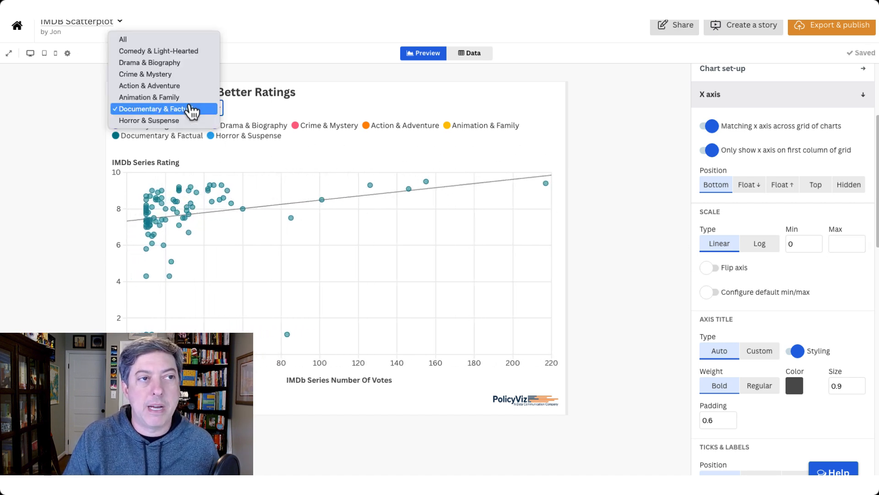
click(150, 96)
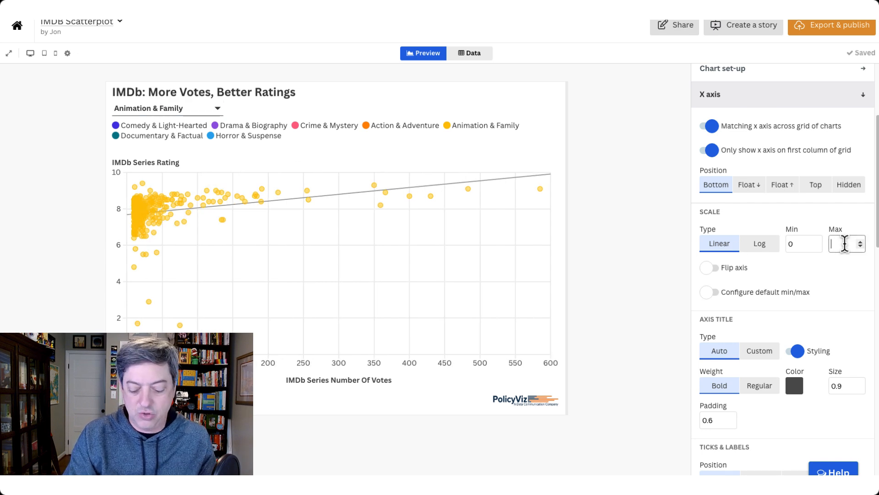
text(1000)
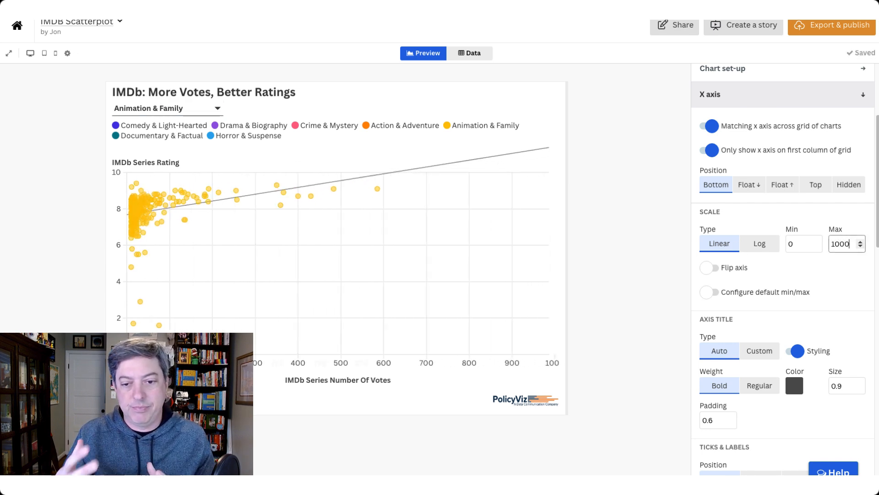
click(167, 108)
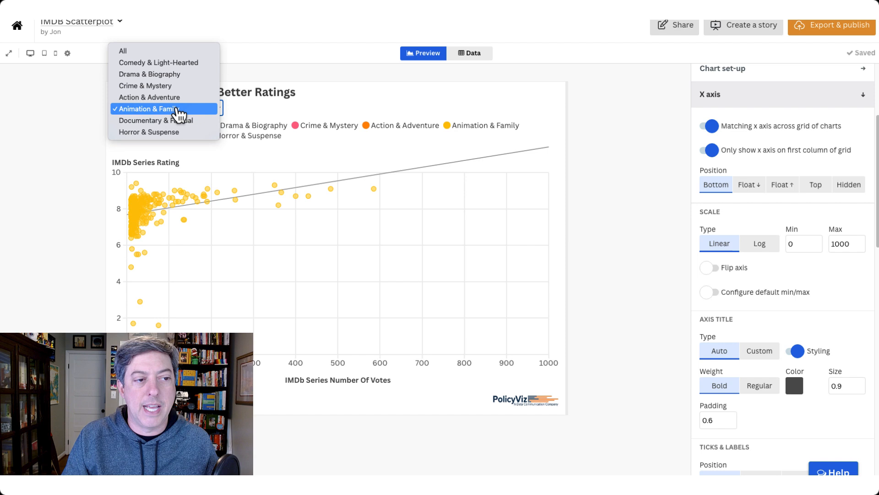
click(122, 50)
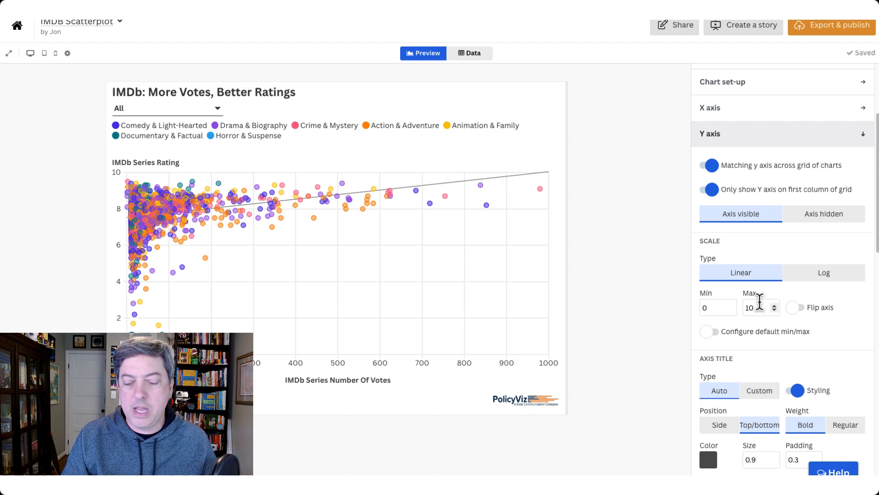
scroll(down, 3)
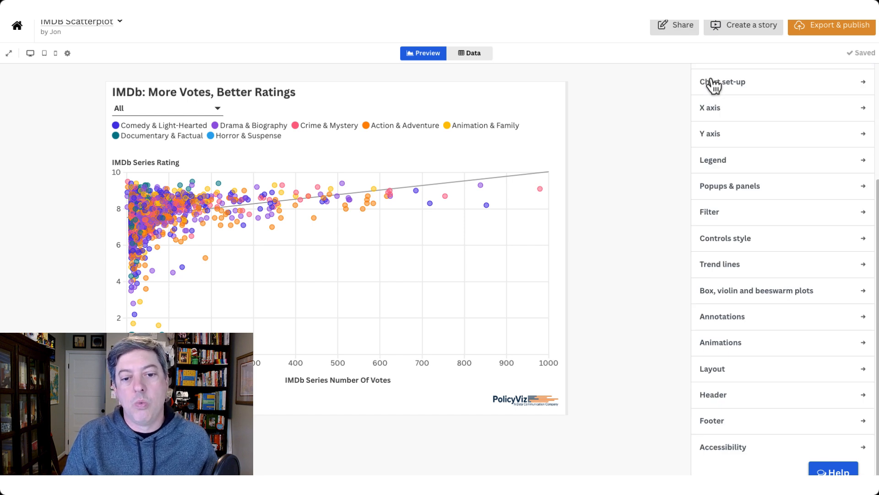
mouse_move(678, 166)
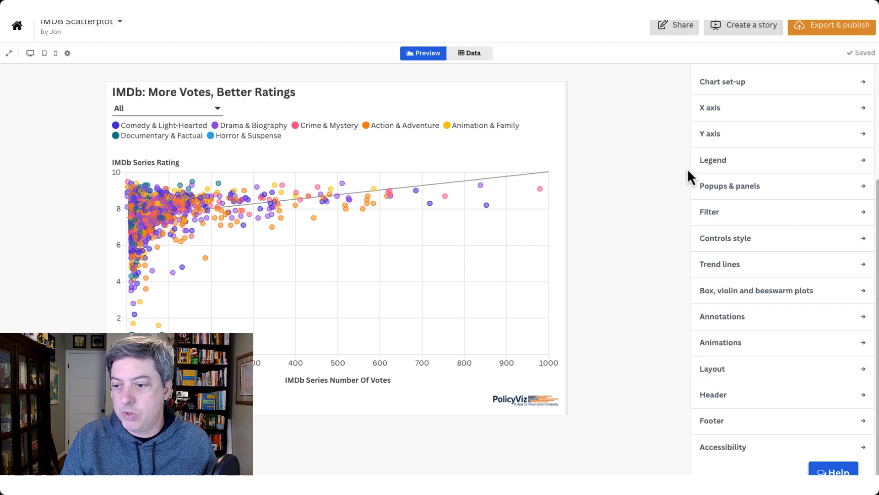
- Review the custom popups showing each series' genre, votes, rating and link, then bring up the data sheet
click(730, 186)
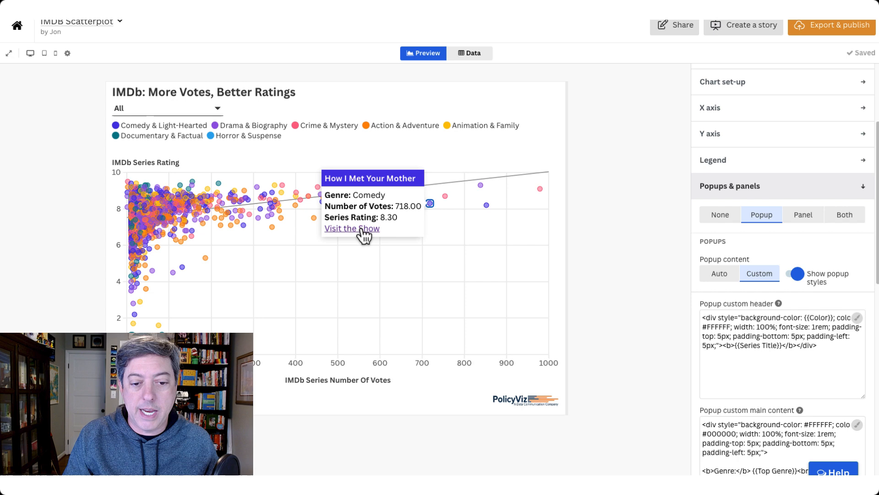
mouse_move(409, 223)
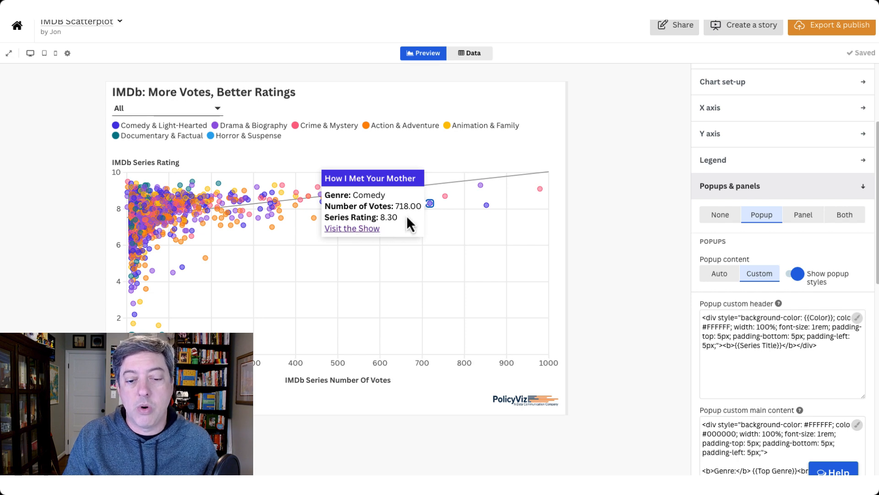
mouse_move(434, 214)
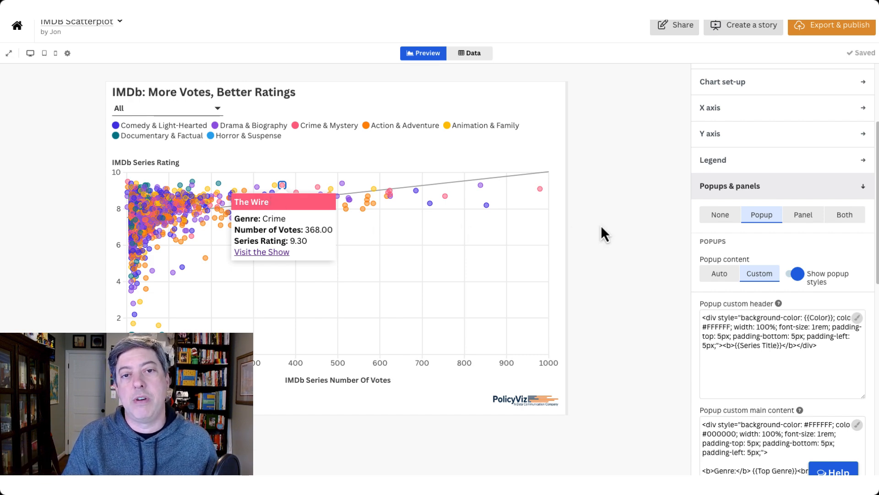
click(472, 53)
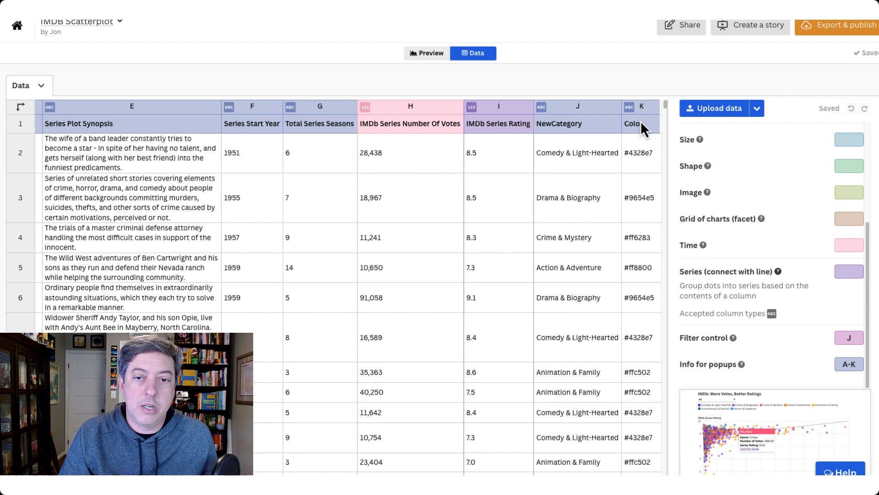
- Return to the chart preview where the popup custom header HTML colours titles by category
click(426, 53)
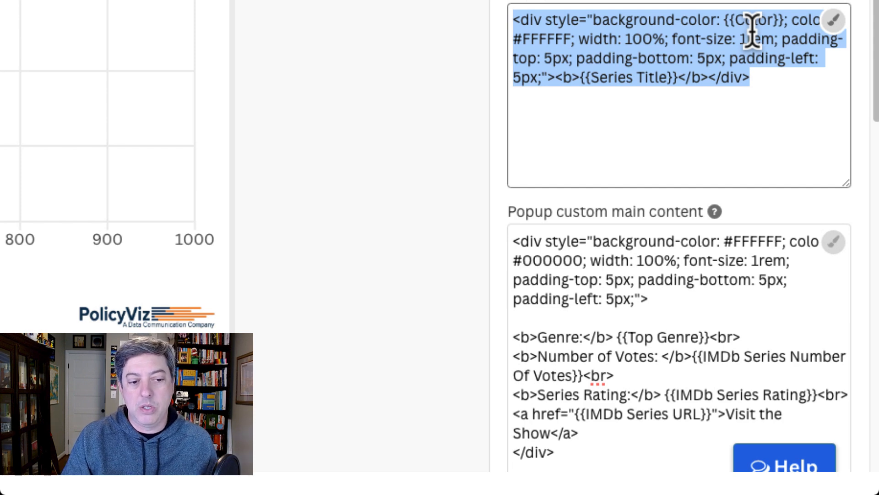
scroll(down, 3)
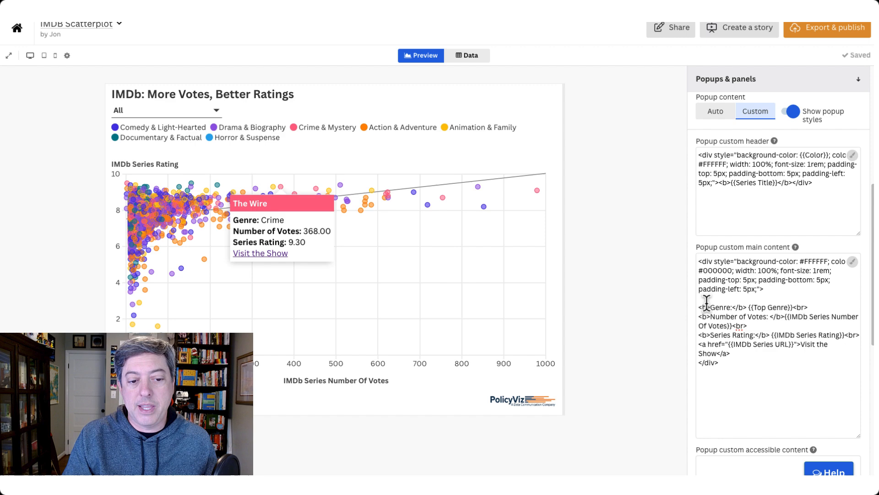
mouse_move(358, 219)
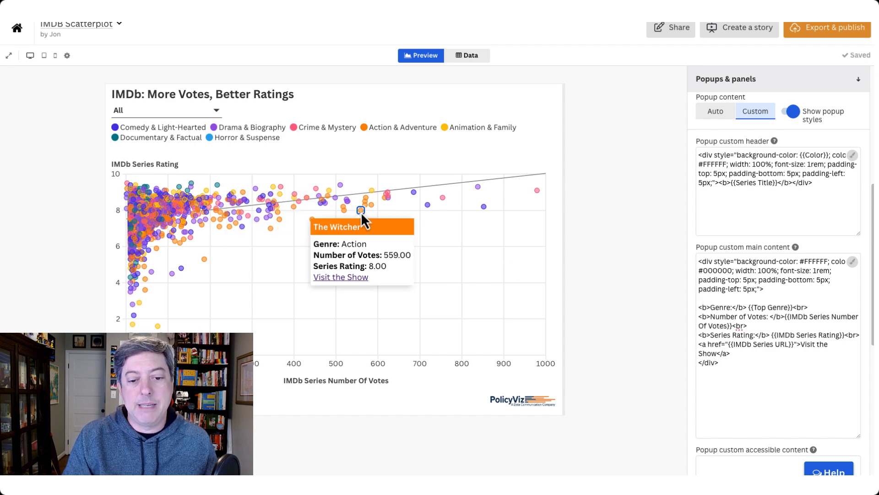
mouse_move(409, 269)
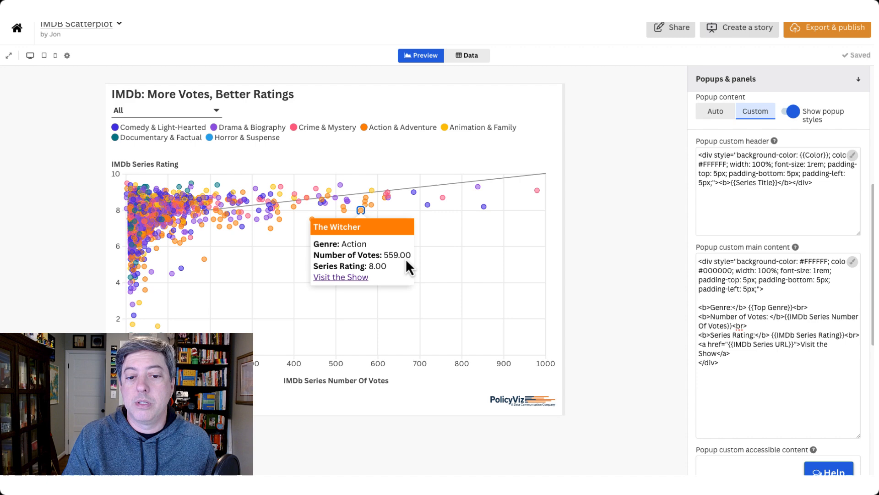
mouse_move(608, 201)
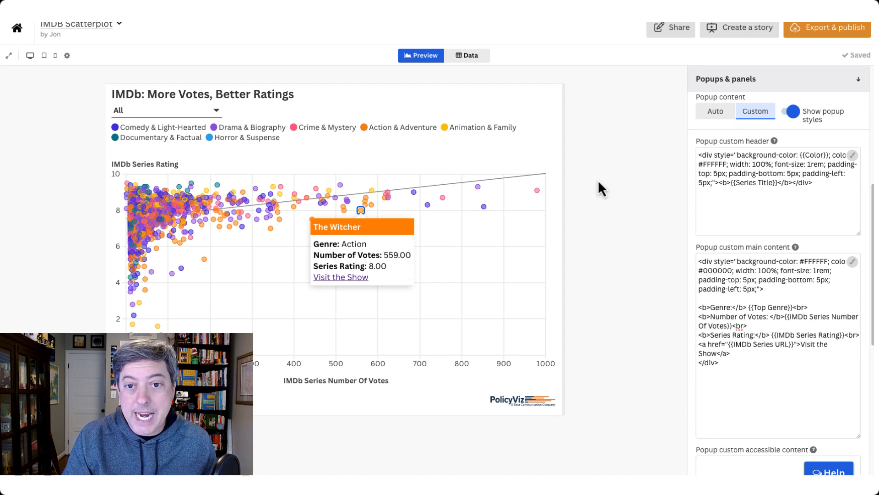
- Check the votes column's type and number format in the data sheet without changing it, then return to Preview
click(470, 55)
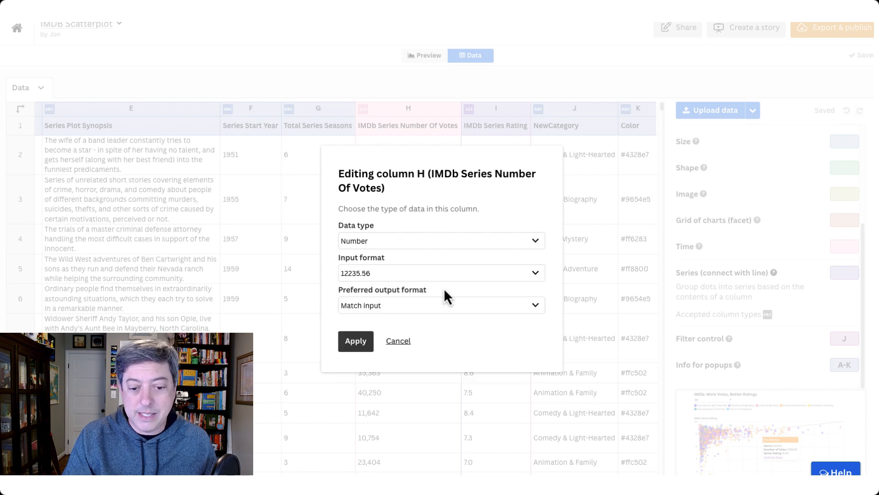
click(425, 55)
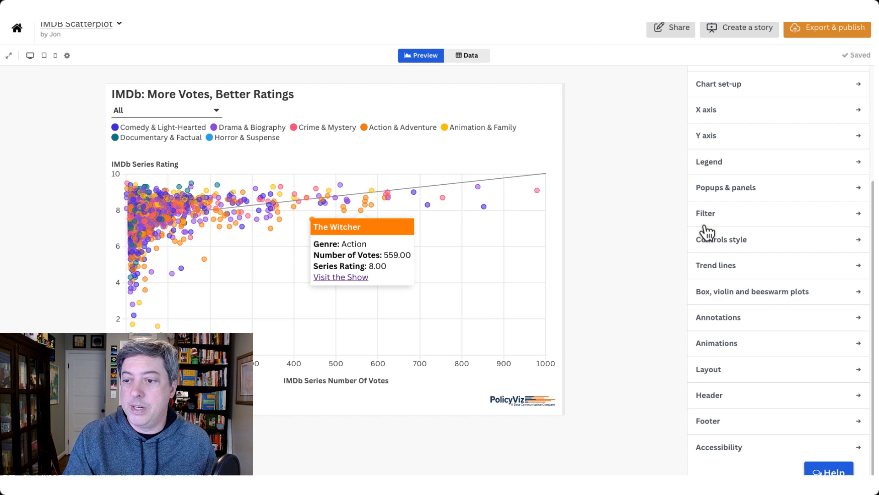
- In Y axis number styling, turn off Remove trailing zeros and Hide thousands separator
click(707, 136)
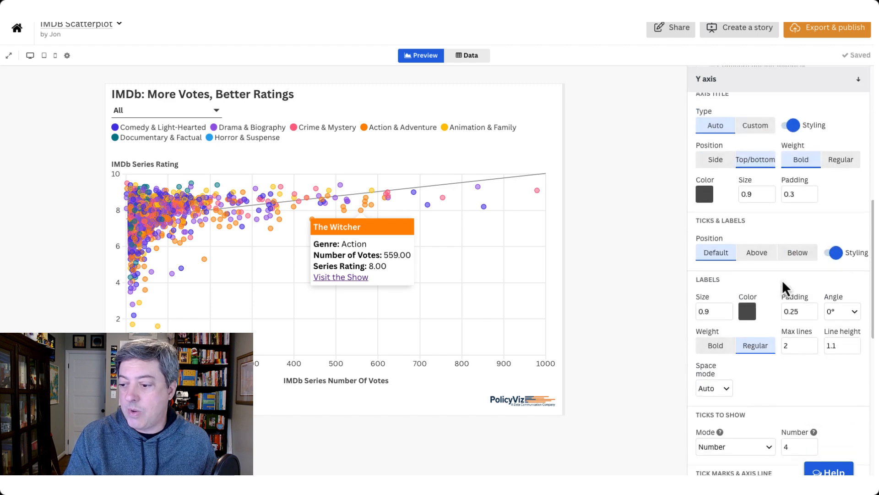
scroll(down, 3)
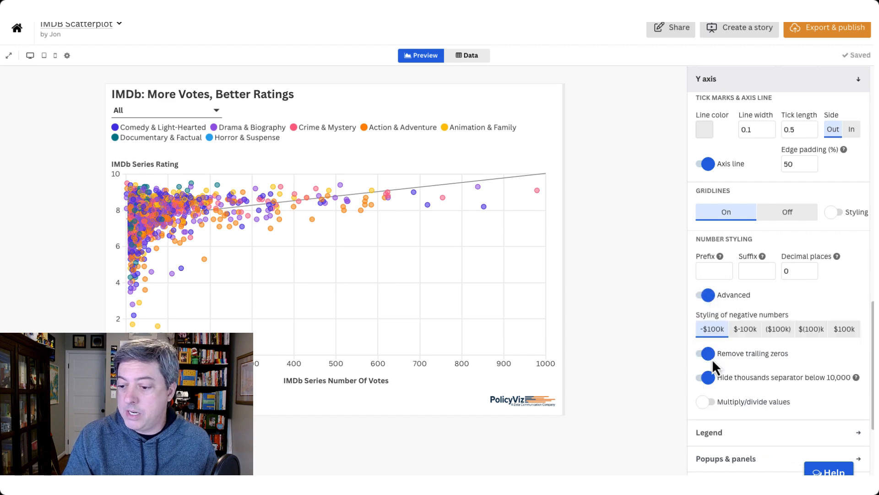
click(706, 353)
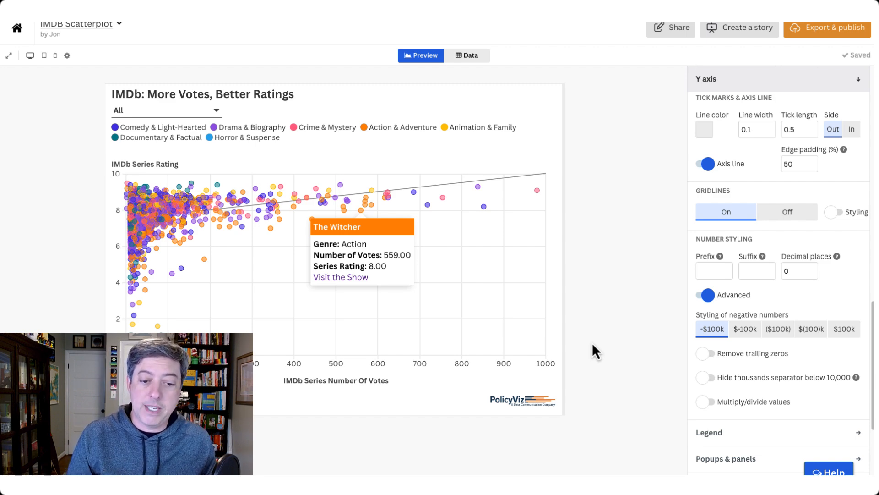
mouse_move(600, 258)
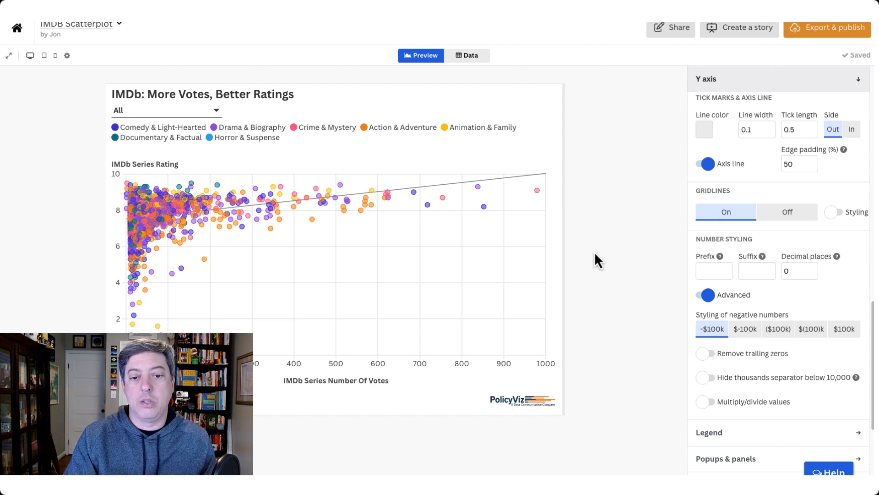
mouse_move(428, 206)
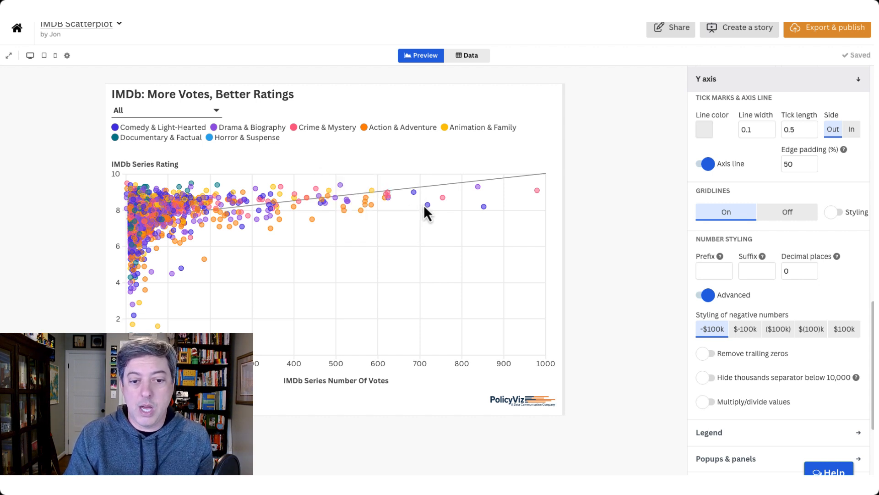
mouse_move(428, 206)
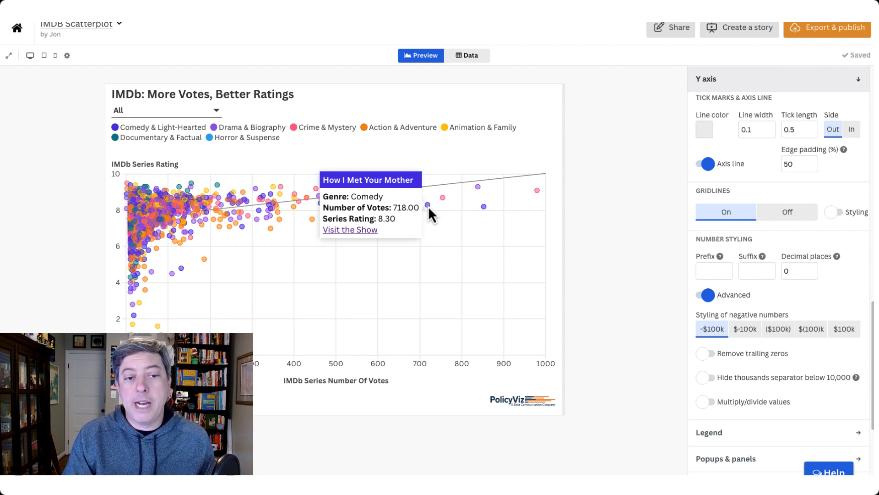
click(470, 55)
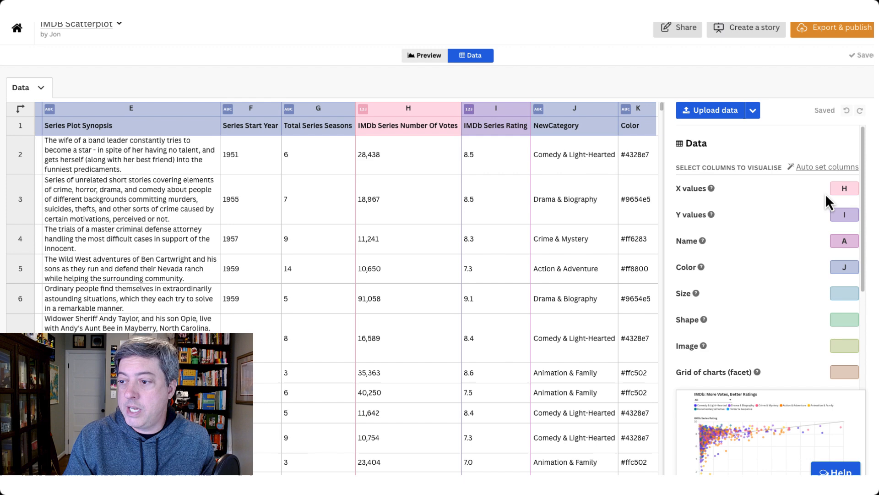
- Plot Series Start Year (column F) as the x values and preview the resulting chart
click(844, 188)
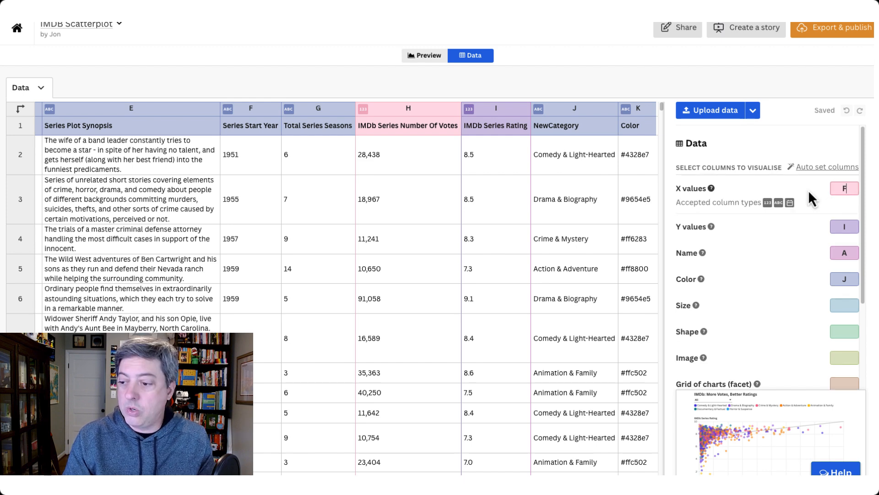
click(424, 56)
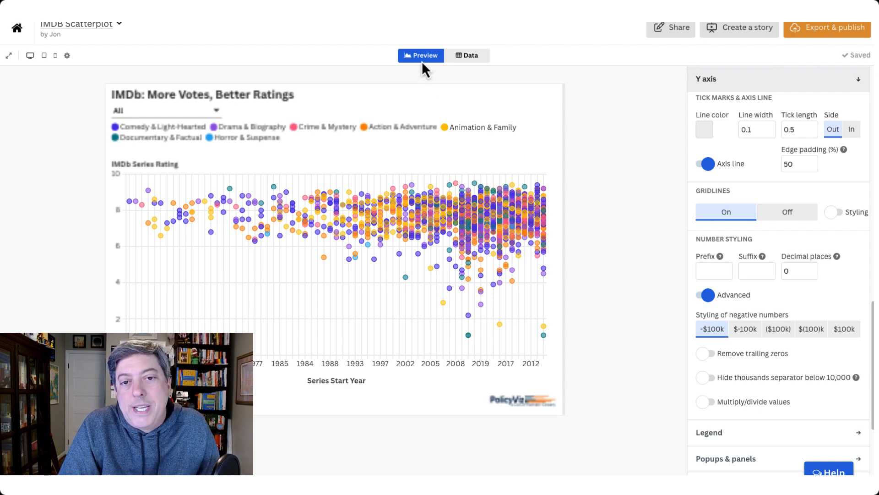
- Restore vote counts (column H) as the x values and return to the chart preview
click(470, 55)
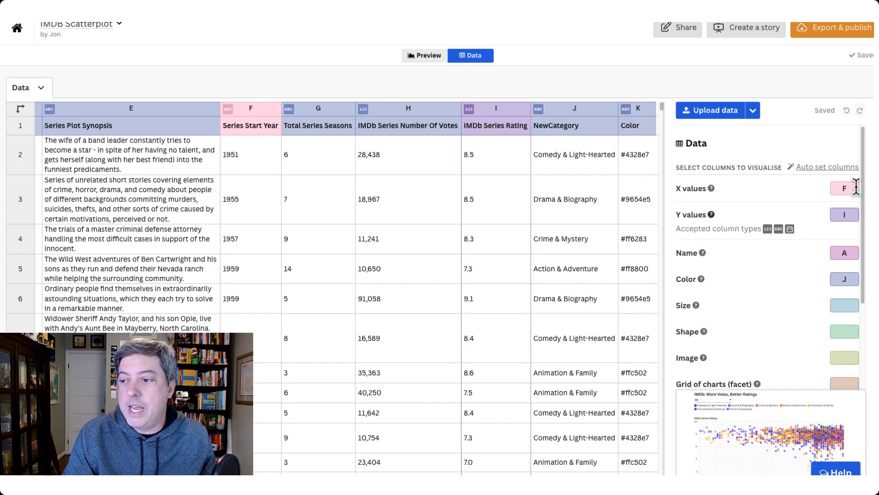
click(843, 187)
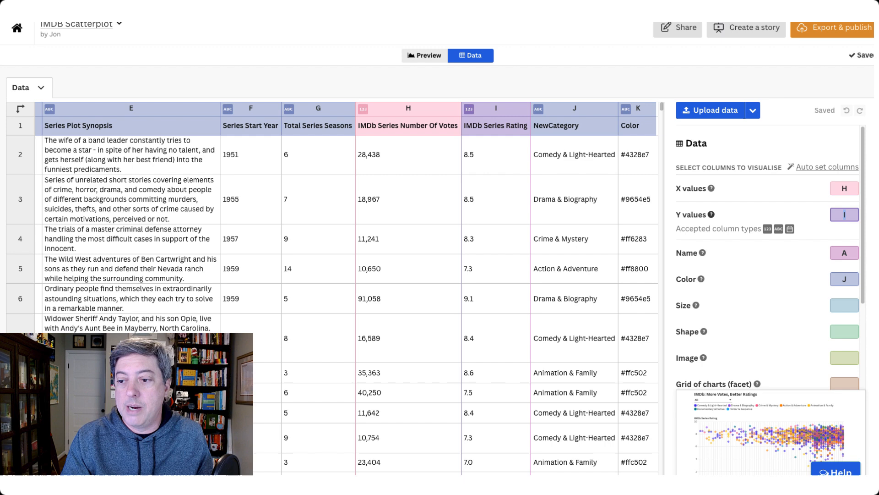
click(424, 55)
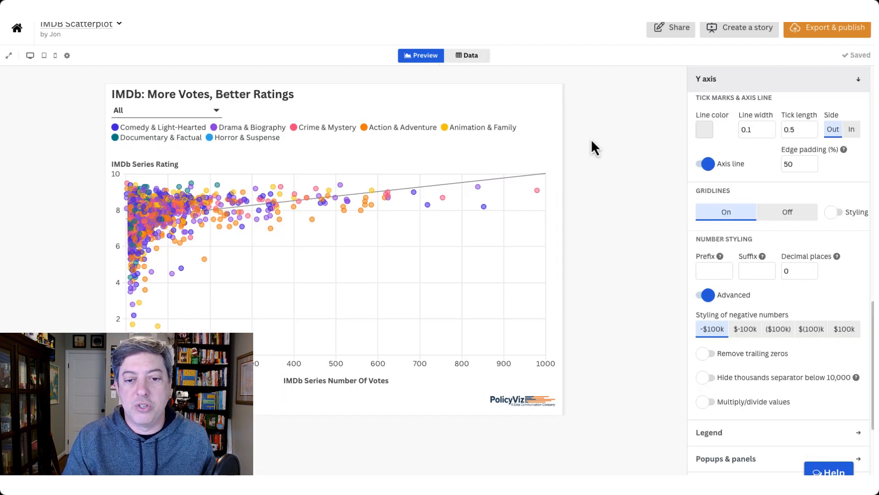